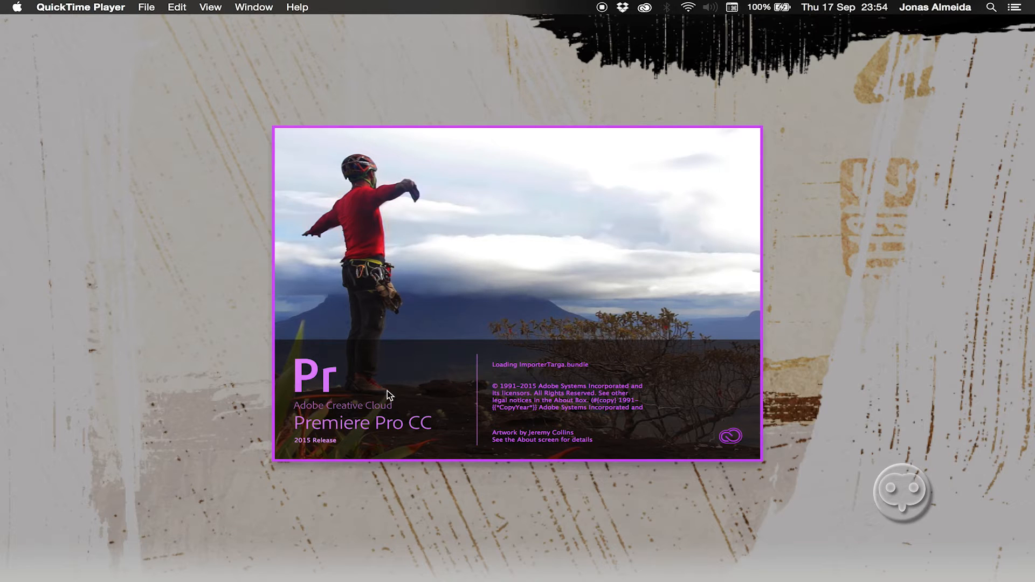
pyautogui.moveTo(439, 336)
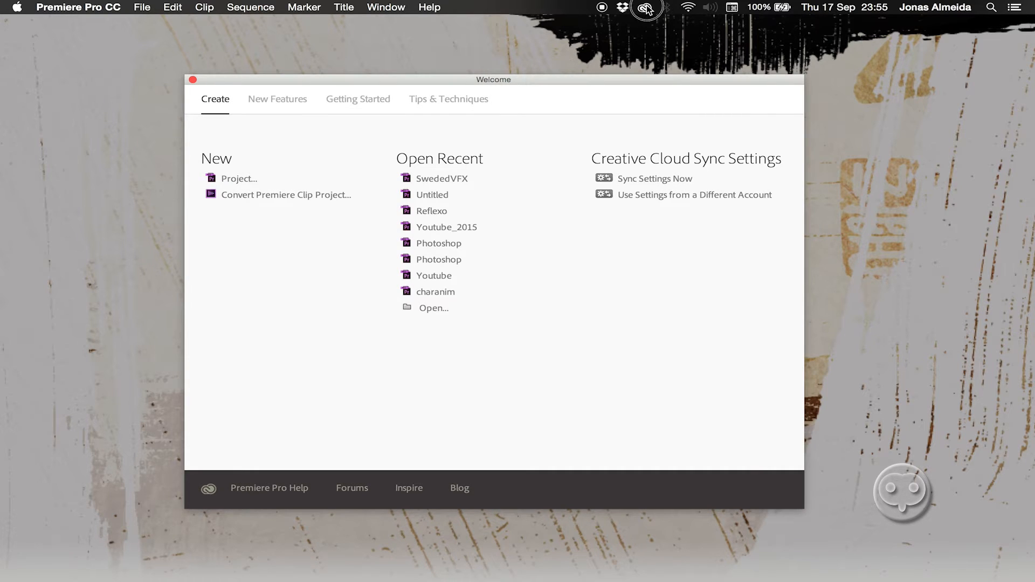
# Step: Bring up Creative Cloud Preferences > Creative Cloud > Apps showing app language English (International)
pyautogui.click(644, 7)
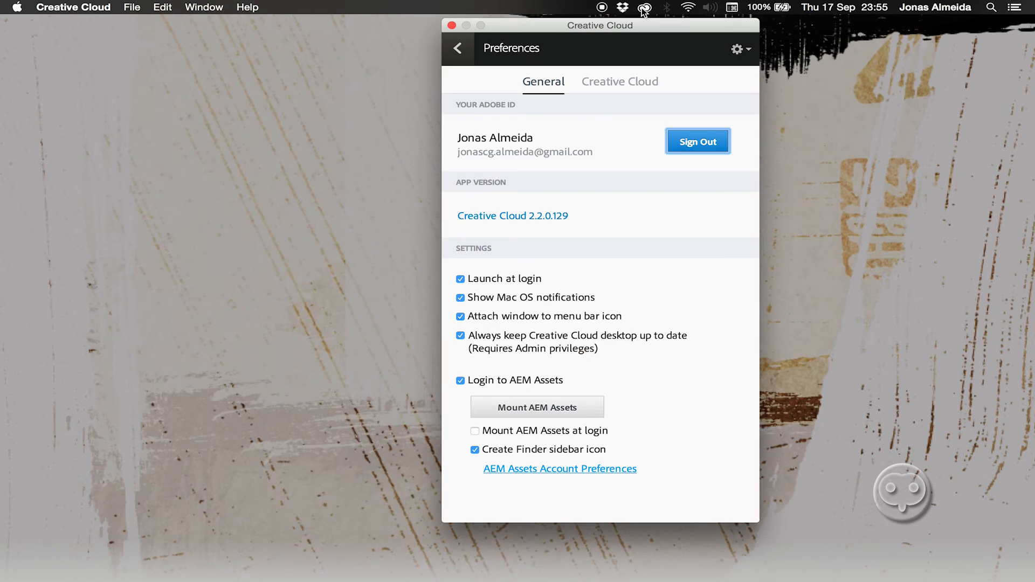
pyautogui.click(458, 48)
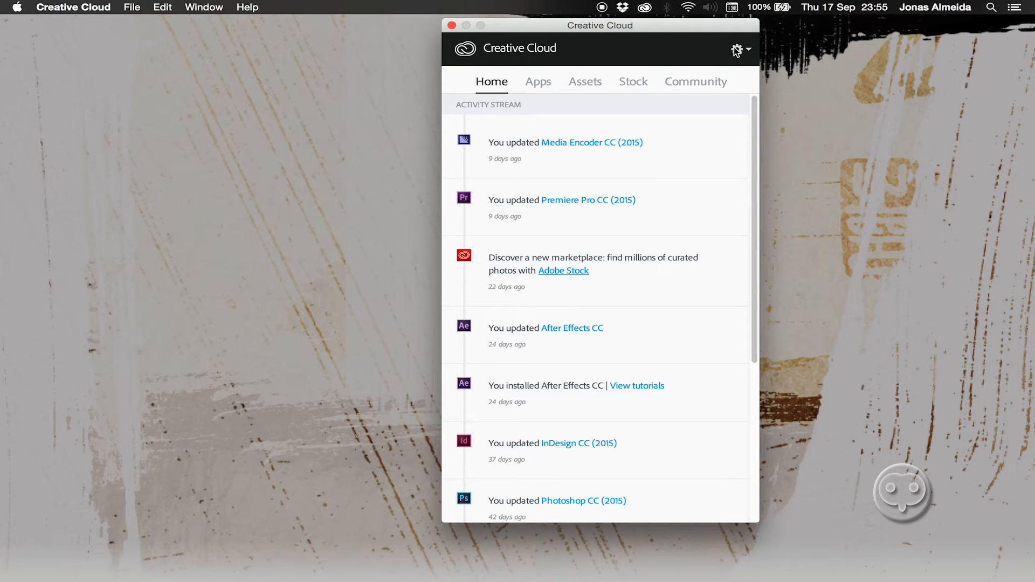
pyautogui.click(738, 49)
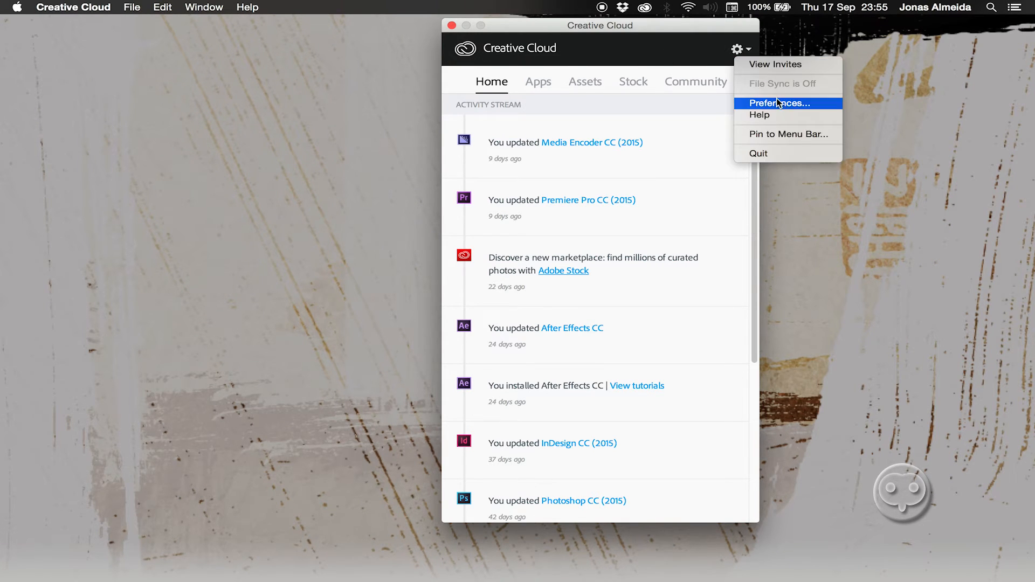
pyautogui.click(778, 104)
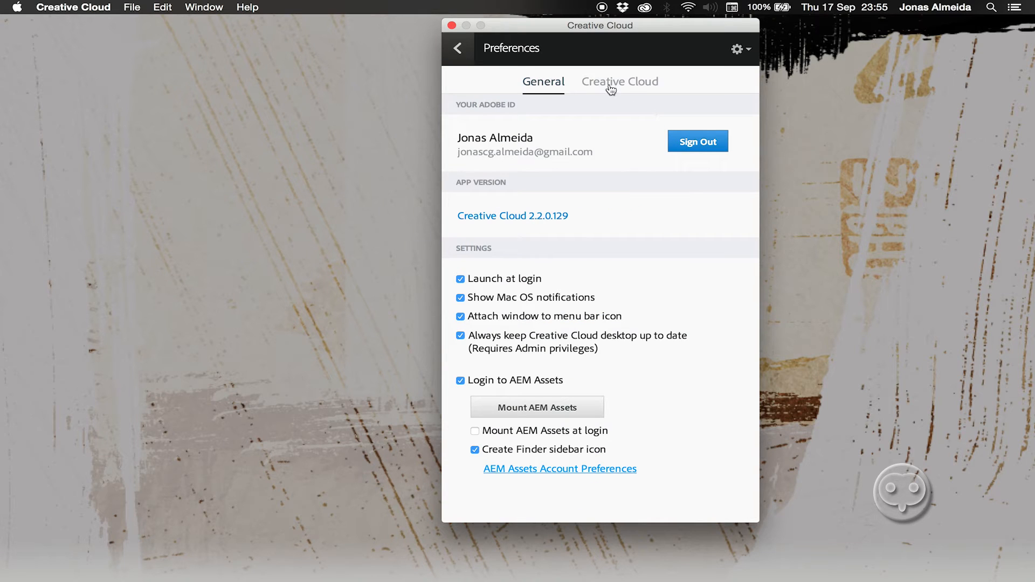
pyautogui.click(619, 81)
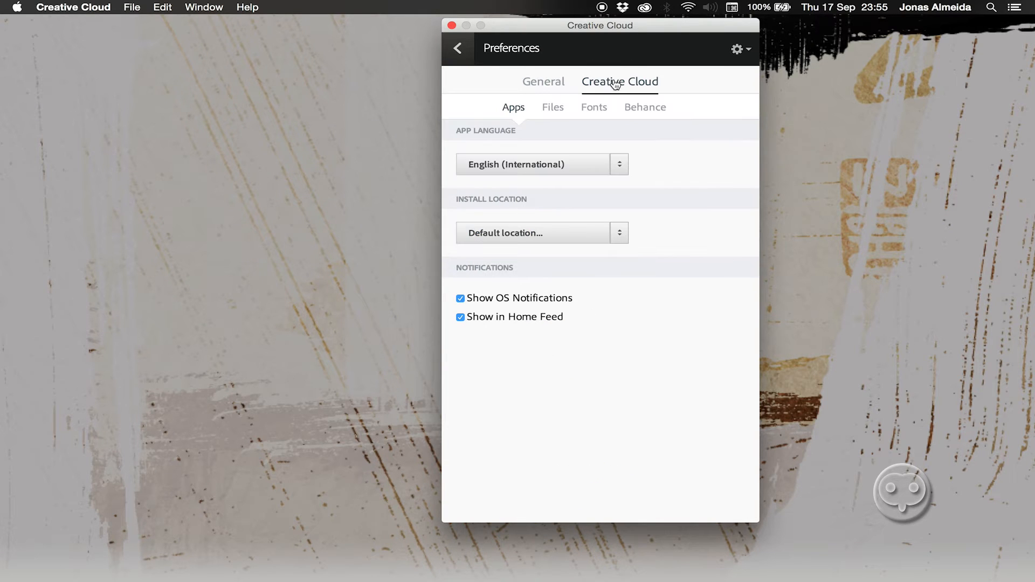
pyautogui.moveTo(515, 136)
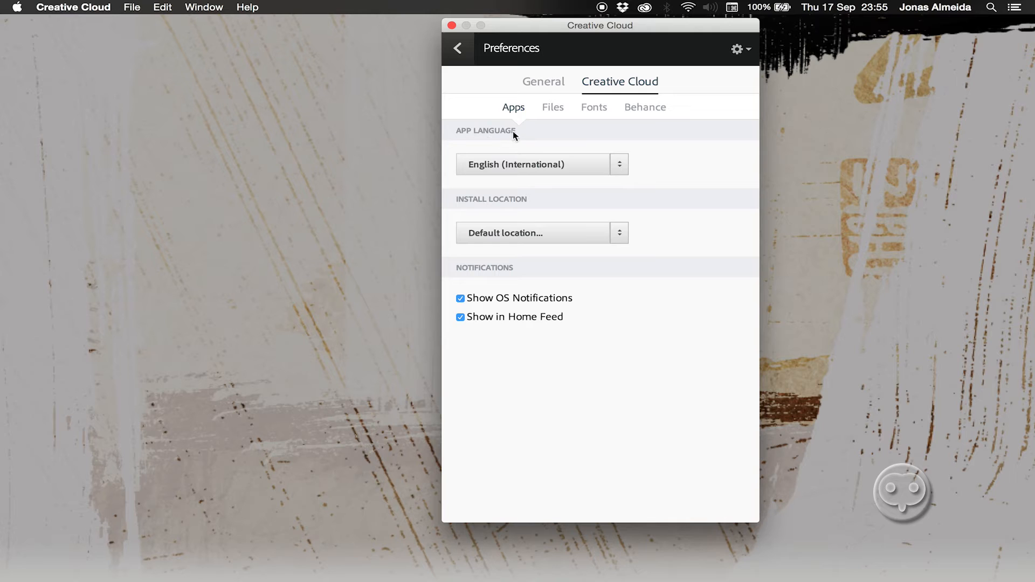
pyautogui.moveTo(560, 167)
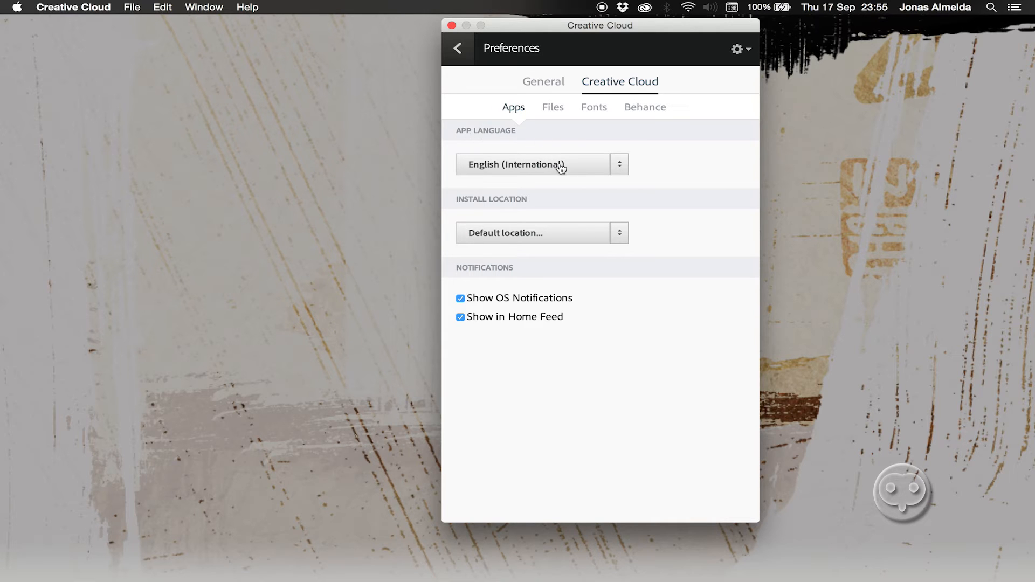
pyautogui.moveTo(596, 173)
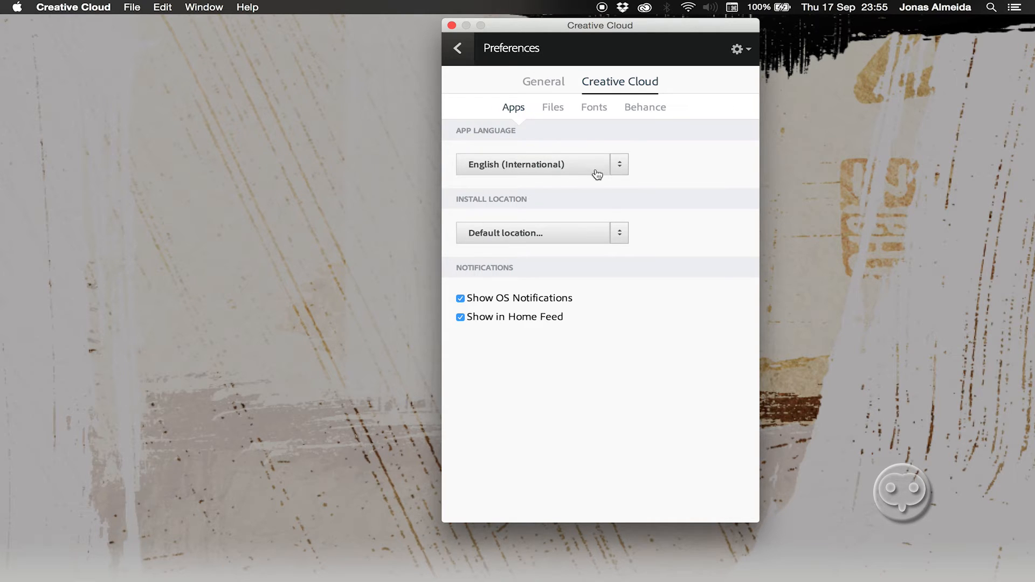
pyautogui.moveTo(552, 424)
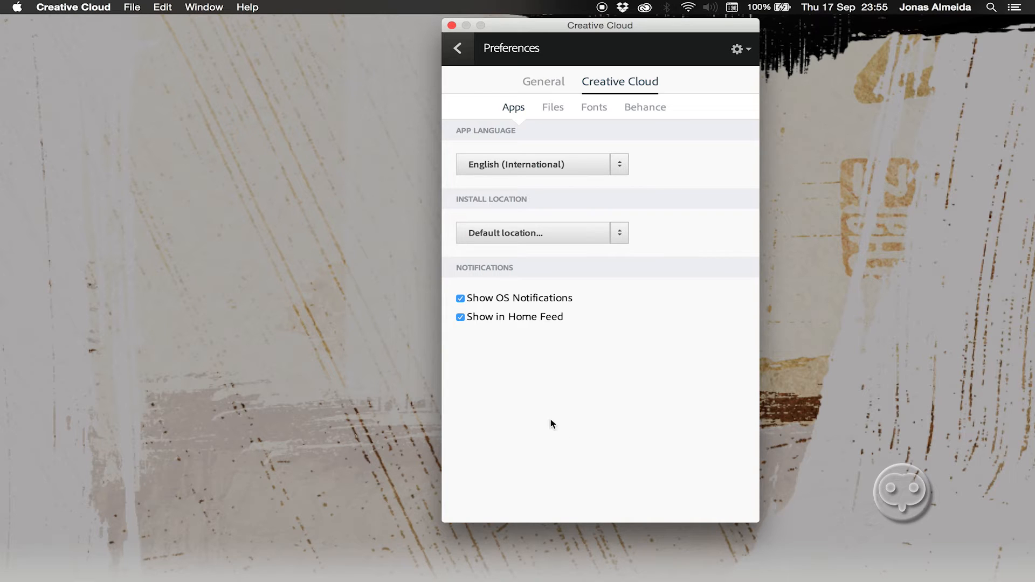
pyautogui.moveTo(633, 287)
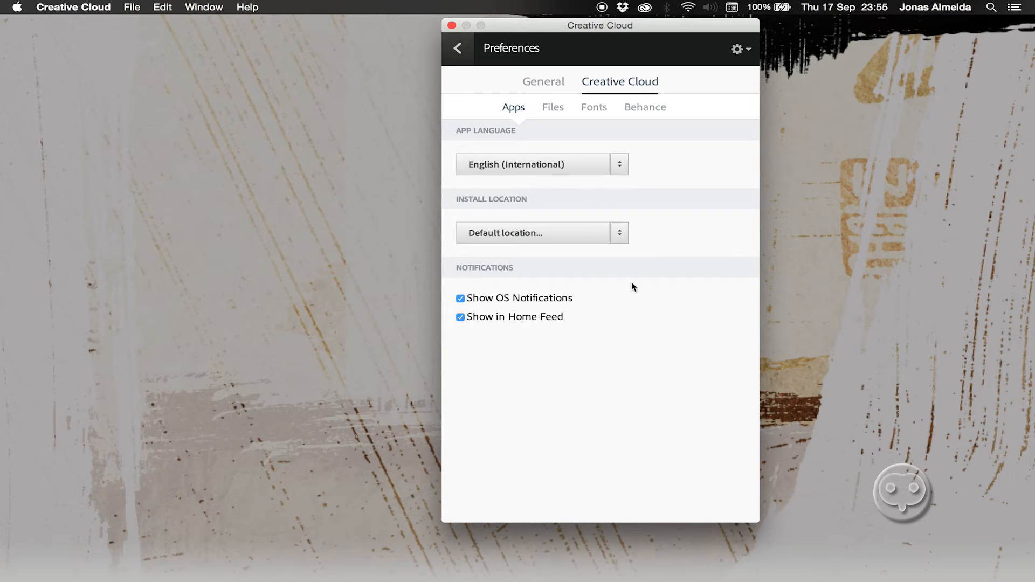
pyautogui.moveTo(617, 284)
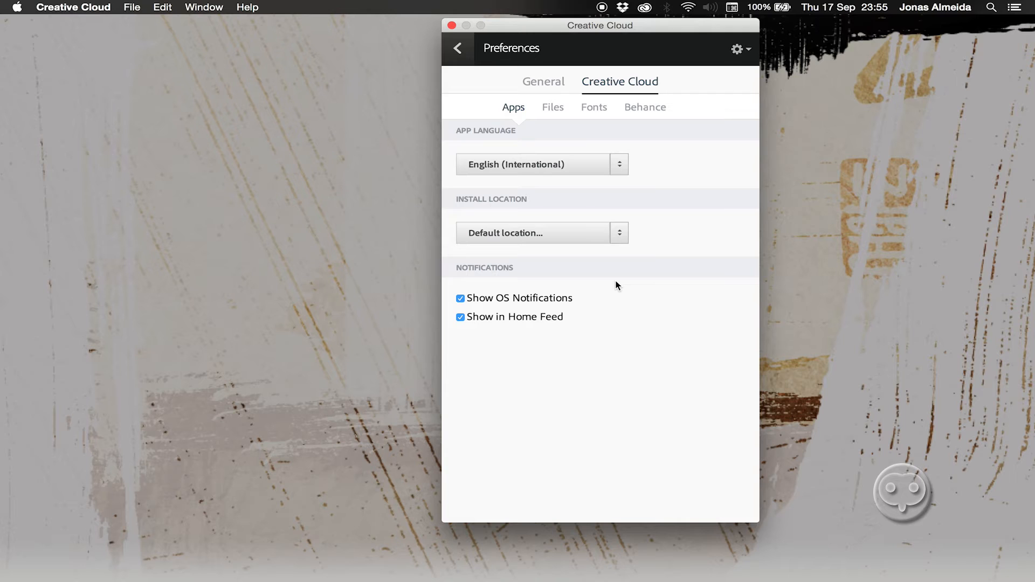
pyautogui.moveTo(551, 227)
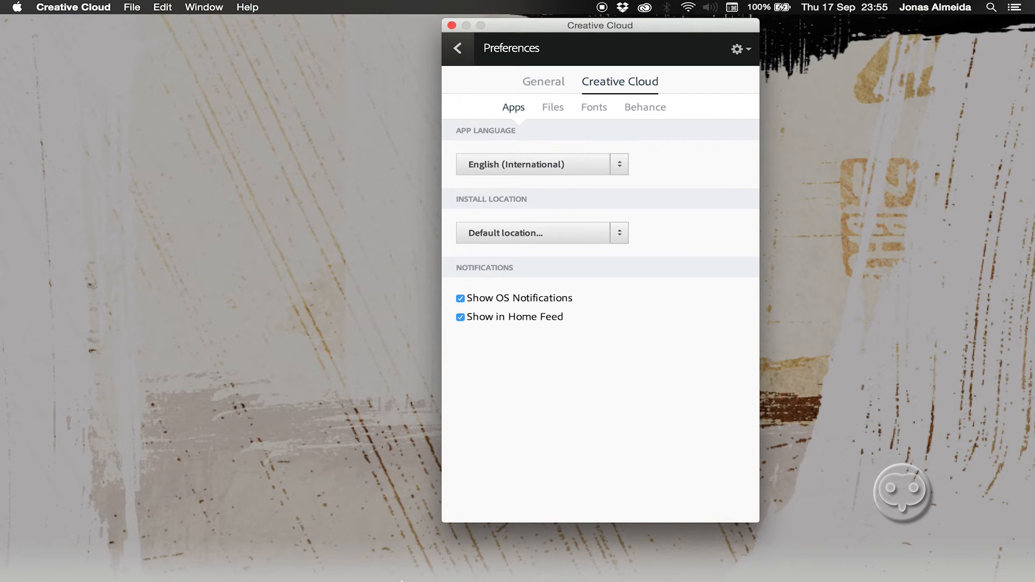
pyautogui.moveTo(558, 229)
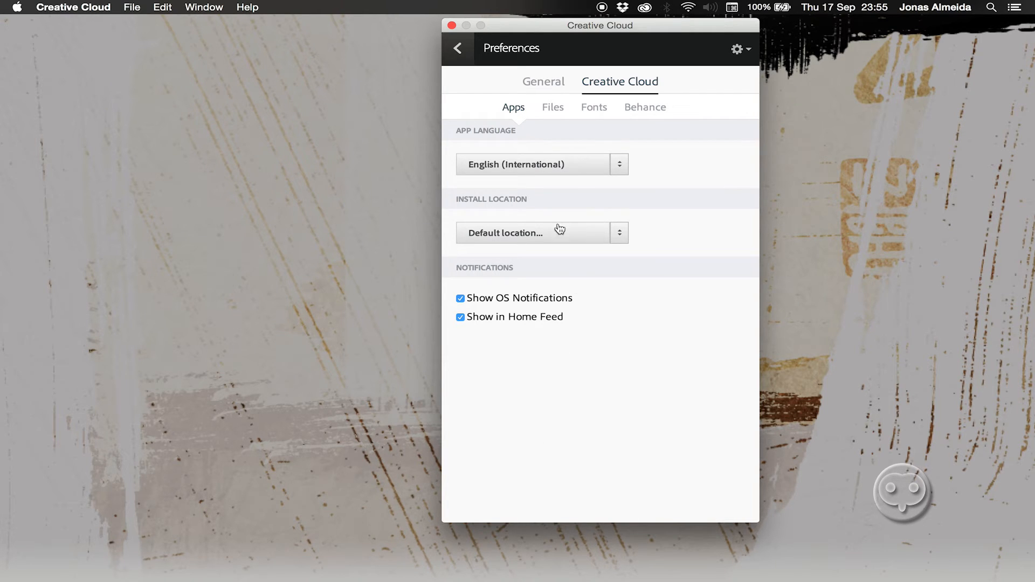
pyautogui.moveTo(576, 165)
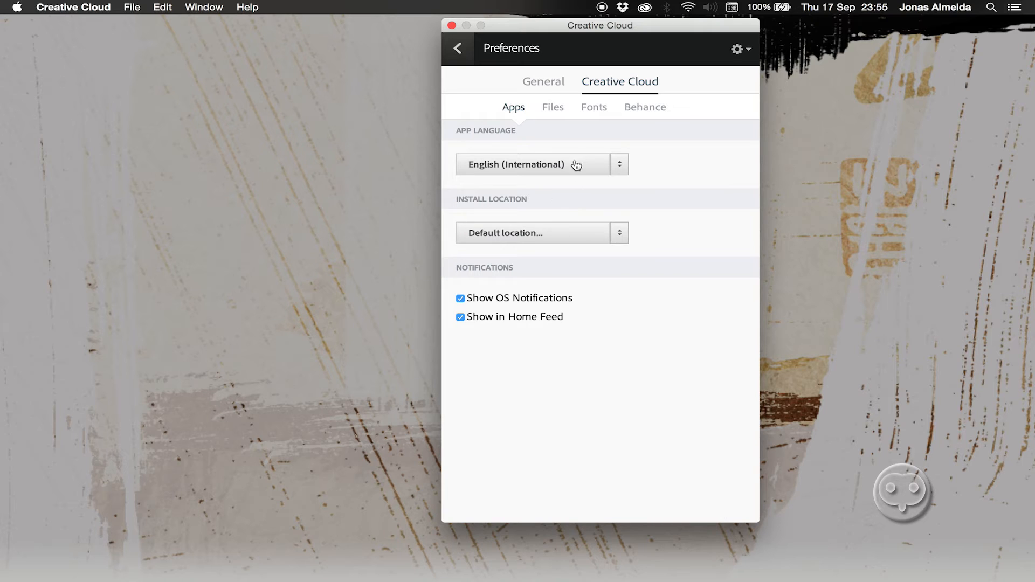
pyautogui.moveTo(605, 165)
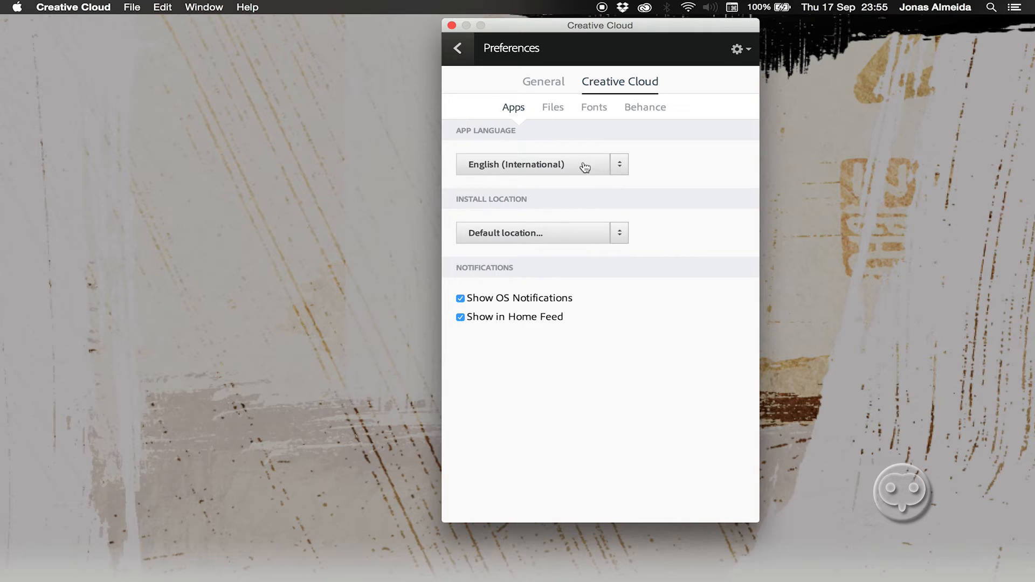
pyautogui.moveTo(536, 146)
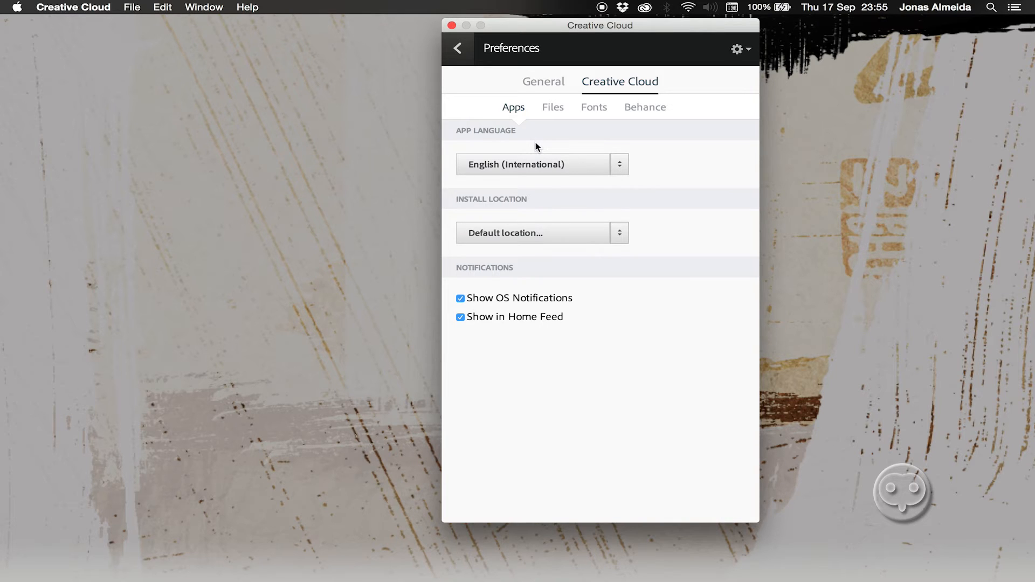
pyautogui.moveTo(516, 154)
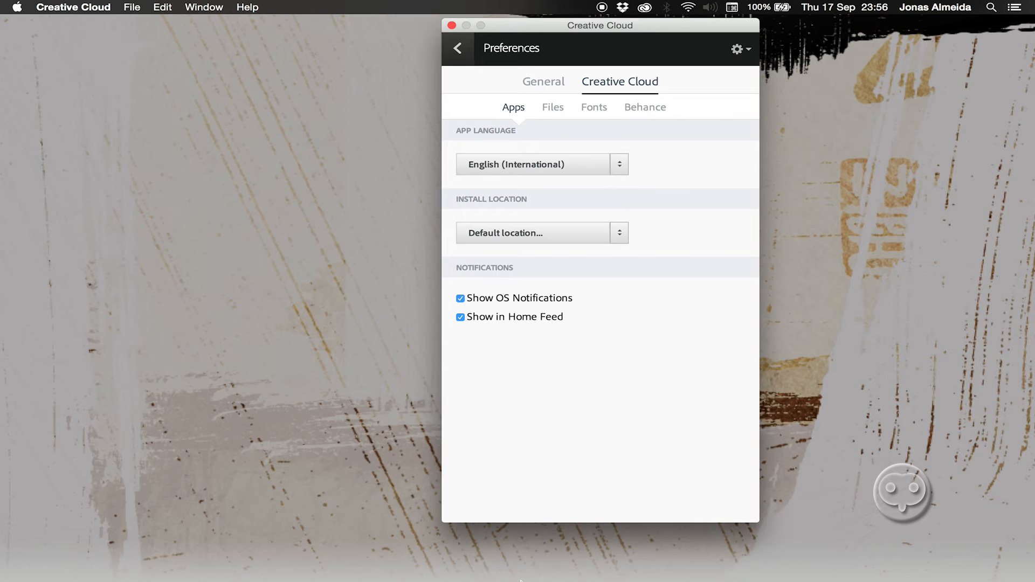
# Step: Switch to Premiere Pro, open the recent Untitled project and bring up the Console
pyautogui.press('cmd+tab')
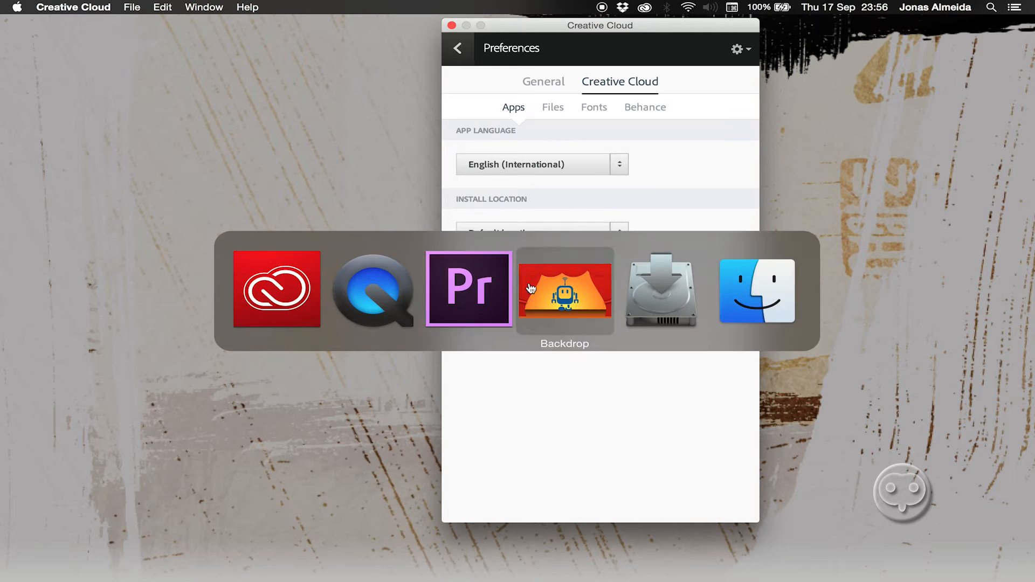
pyautogui.click(469, 288)
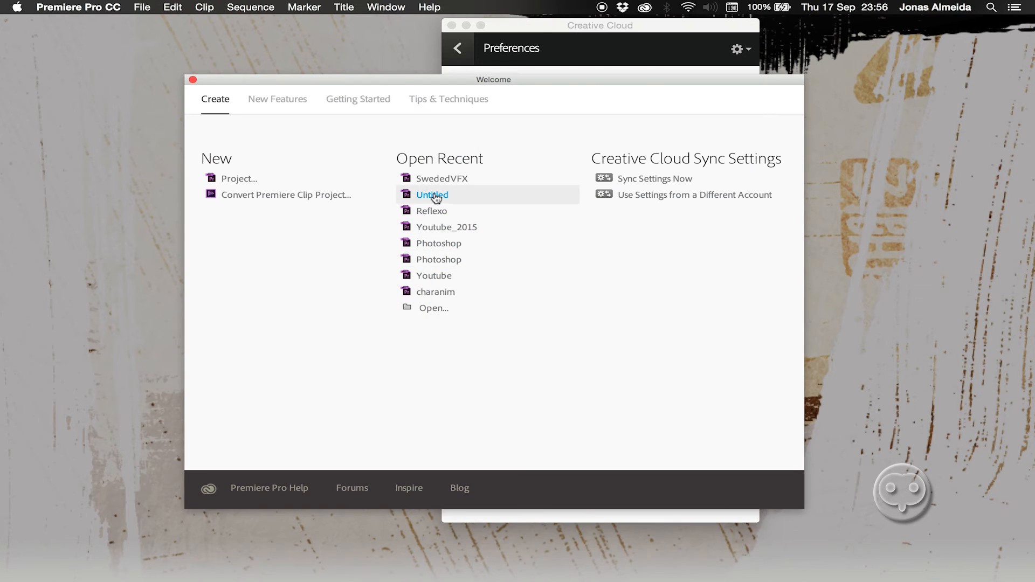
pyautogui.doubleClick(431, 194)
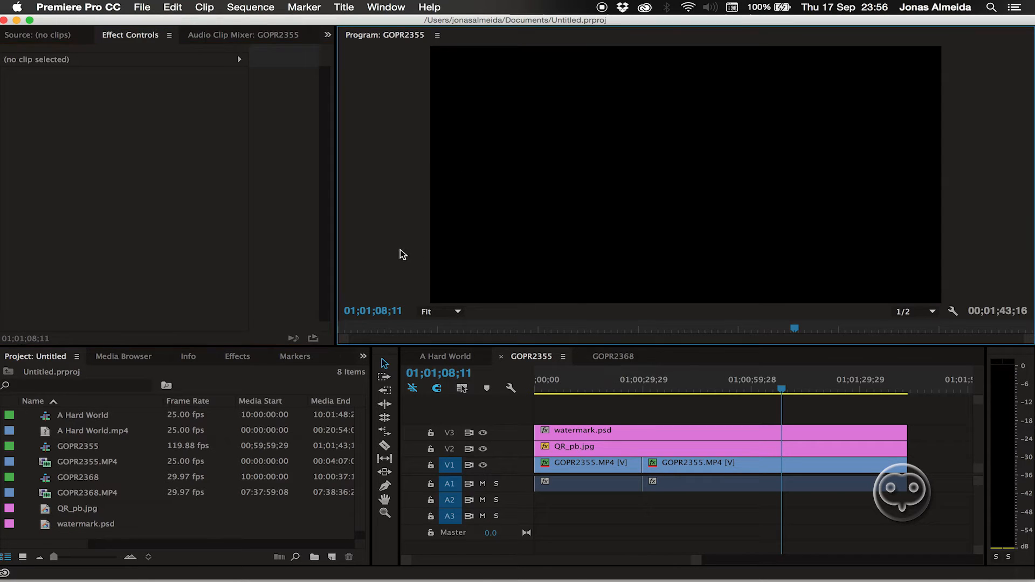
pyautogui.moveTo(515, 260)
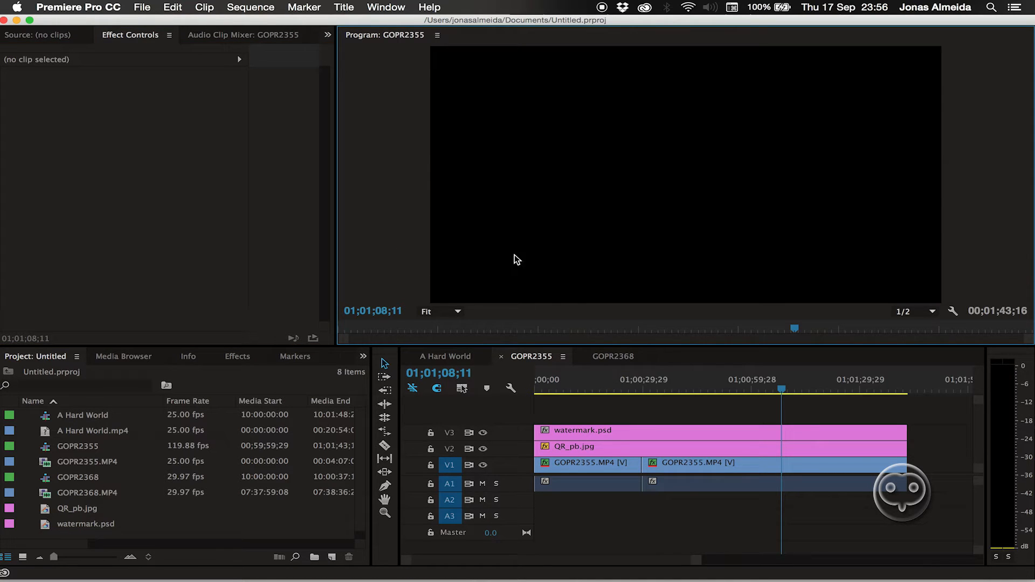
pyautogui.moveTo(515, 160)
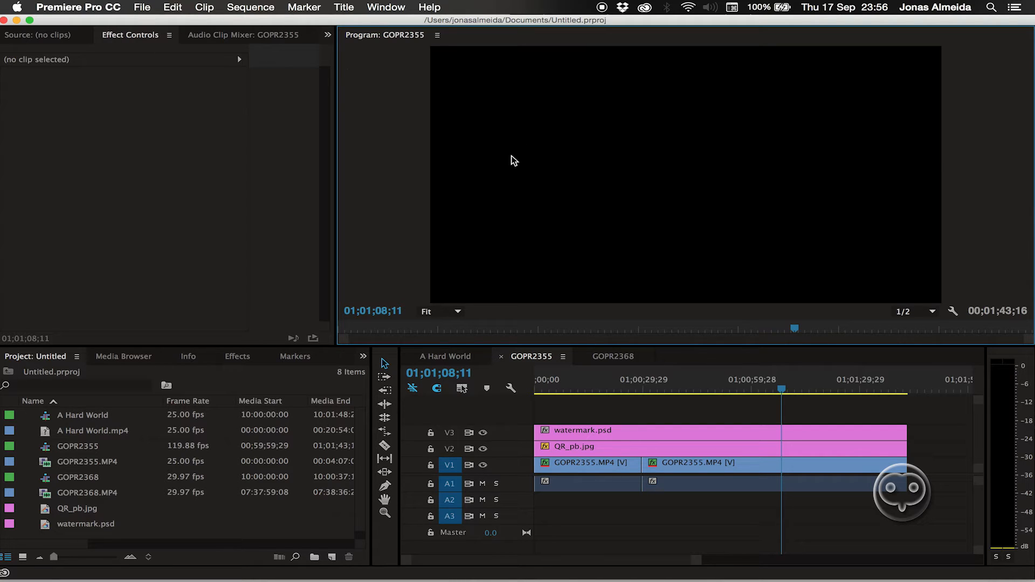
pyautogui.moveTo(527, 219)
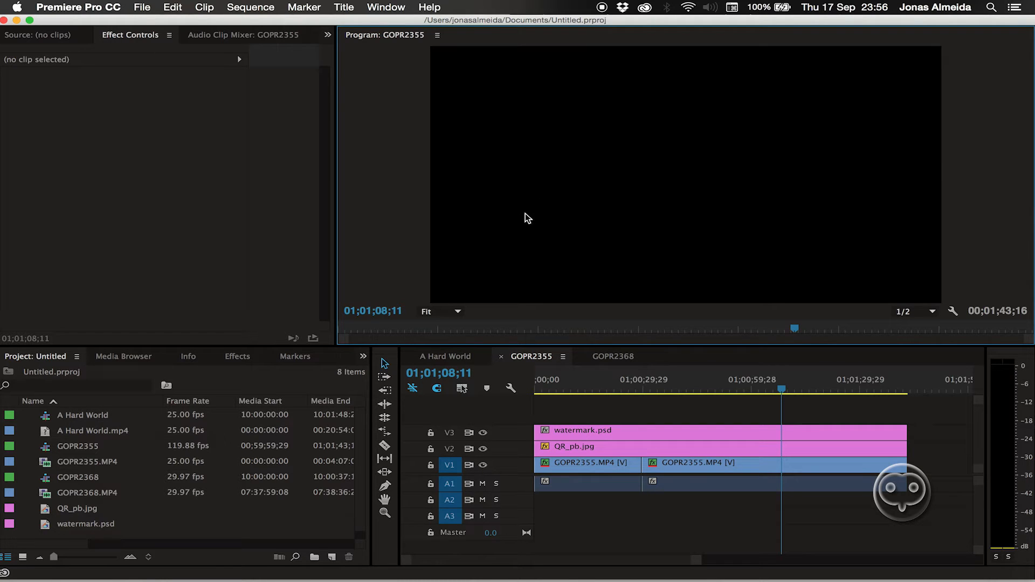
pyautogui.click(386, 8)
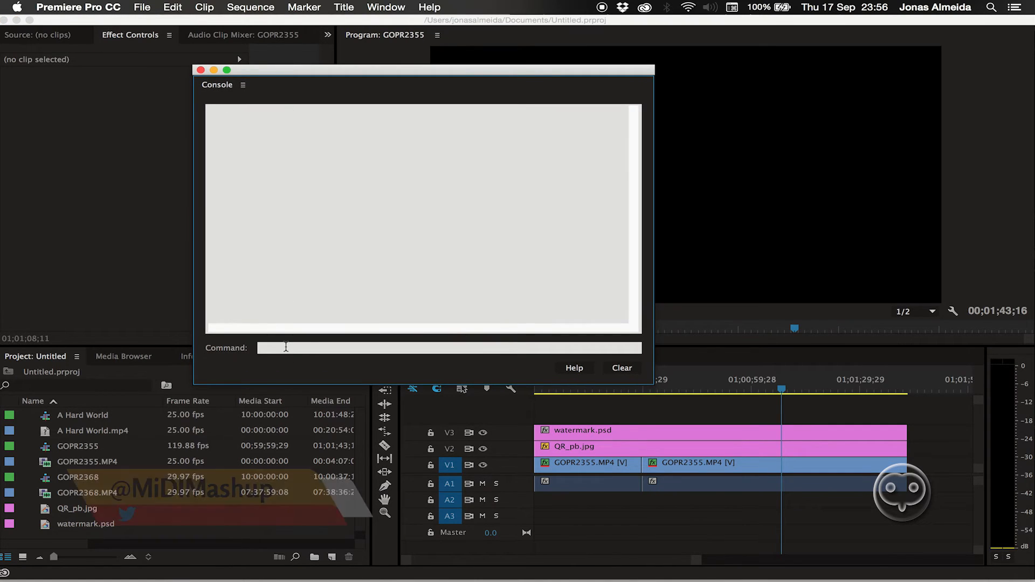
# Step: In the Console's Debug Database View, set ApplicationLanguage from en_US to pt_BR
pyautogui.write('con.')
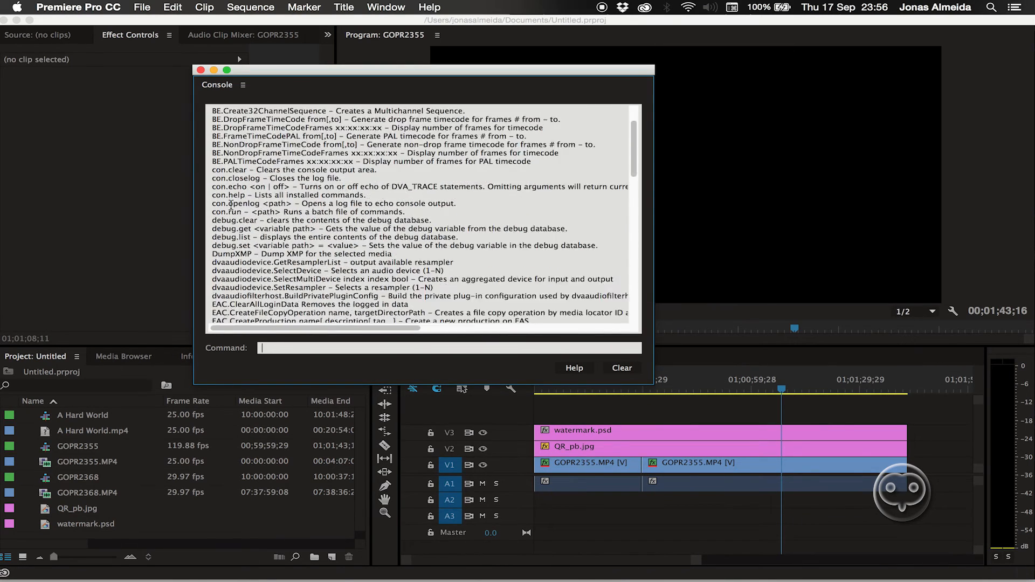
pyautogui.click(242, 84)
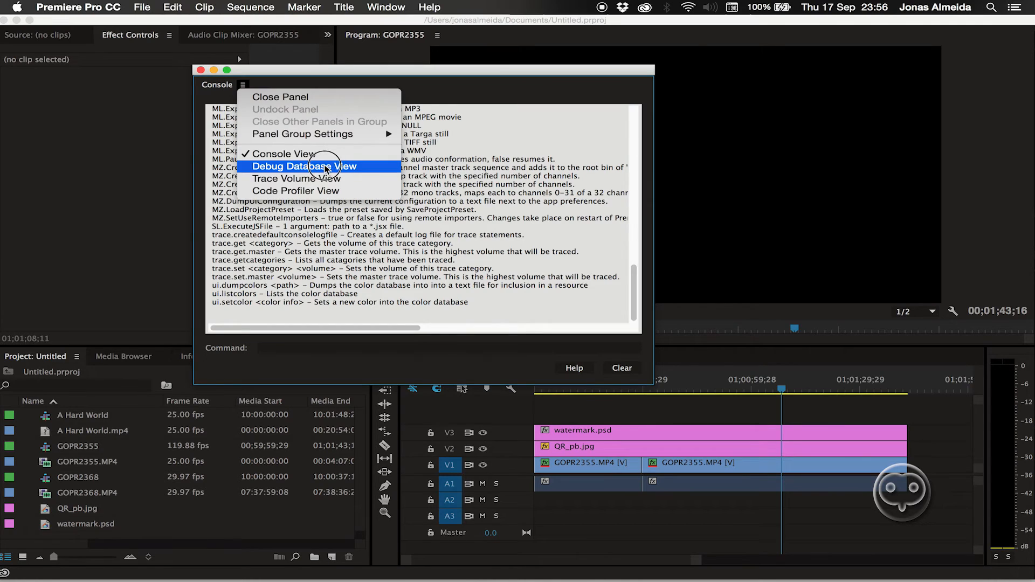
pyautogui.click(302, 166)
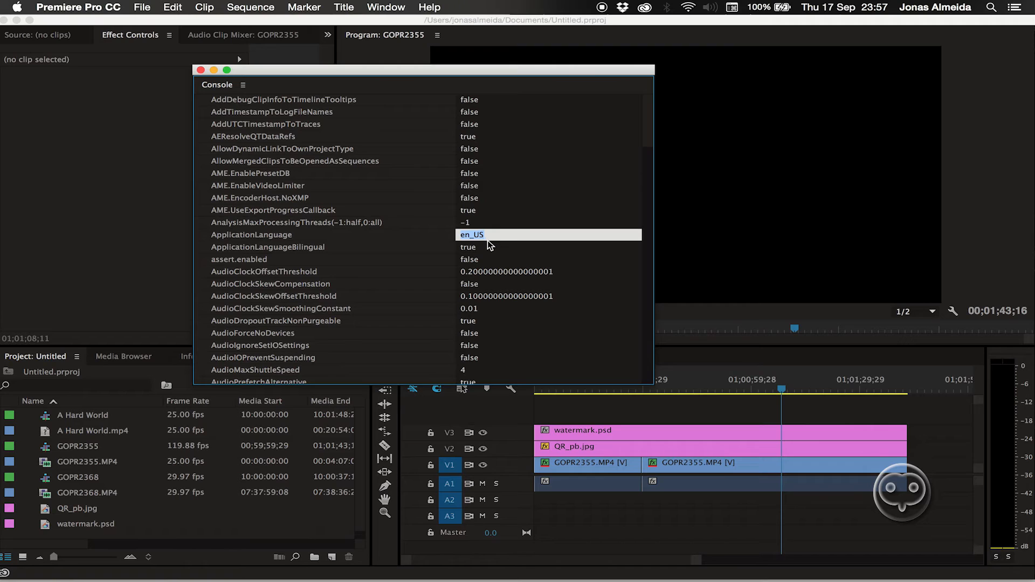
pyautogui.moveTo(407, 243)
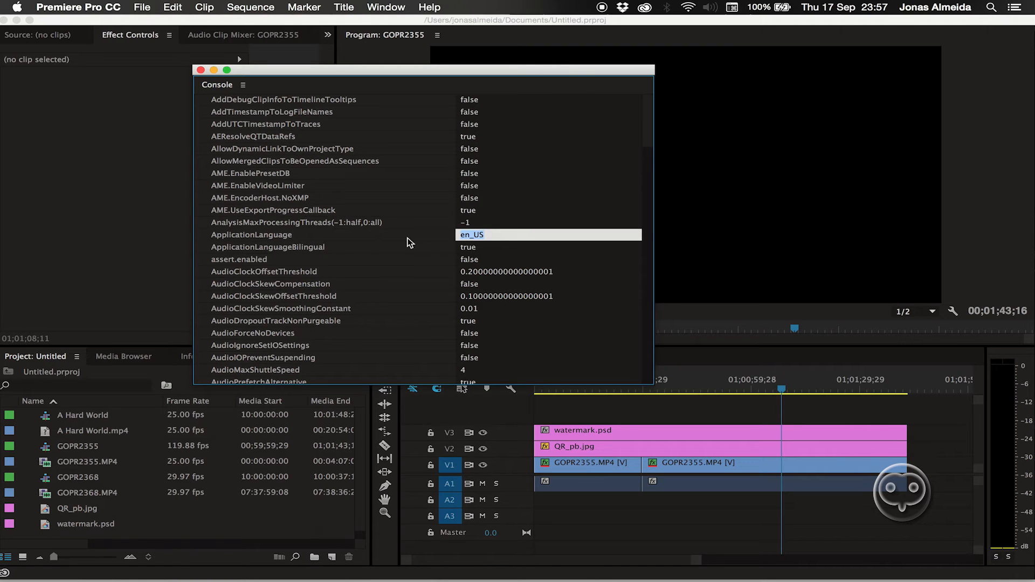
pyautogui.write('pt_BR')
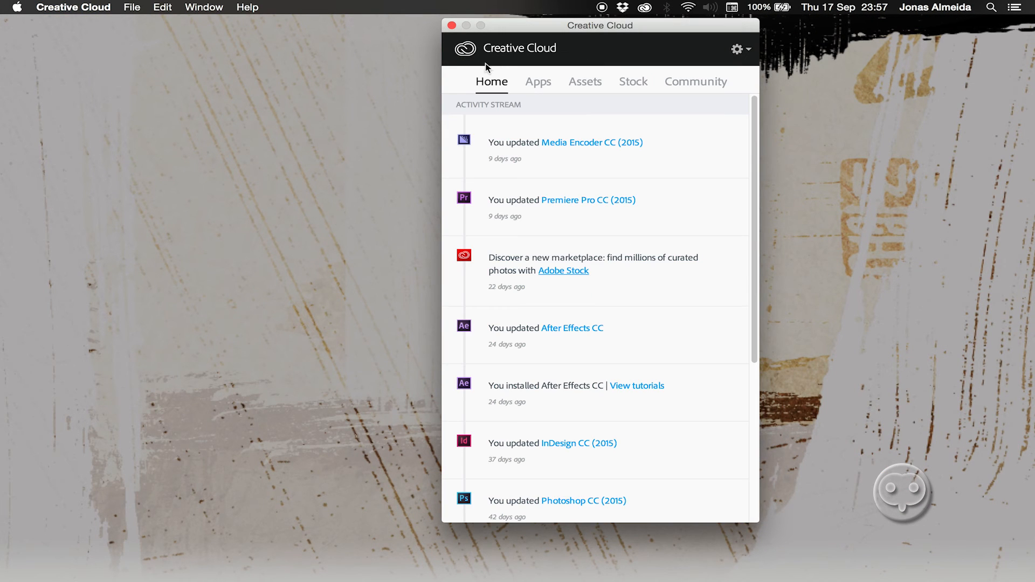
# Step: Relaunch Premiere Pro CC from the Creative Cloud Apps list and recheck the language preferences
pyautogui.click(538, 81)
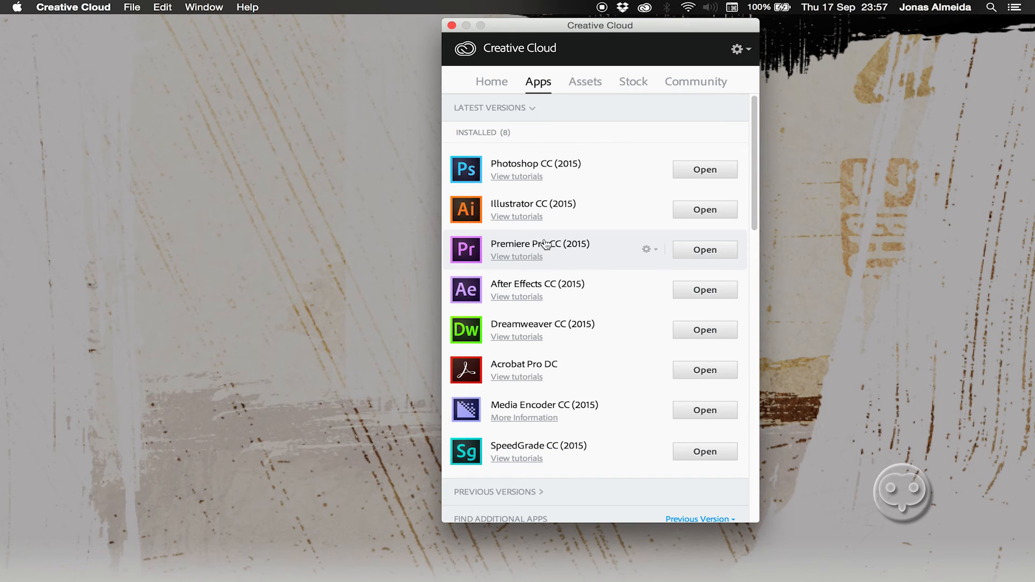
pyautogui.moveTo(568, 244)
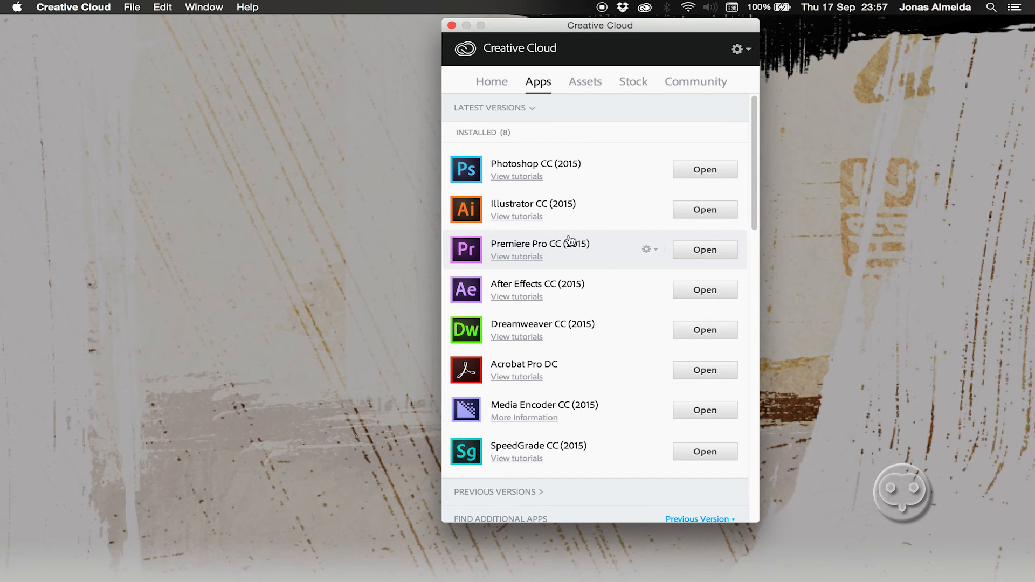
pyautogui.click(704, 249)
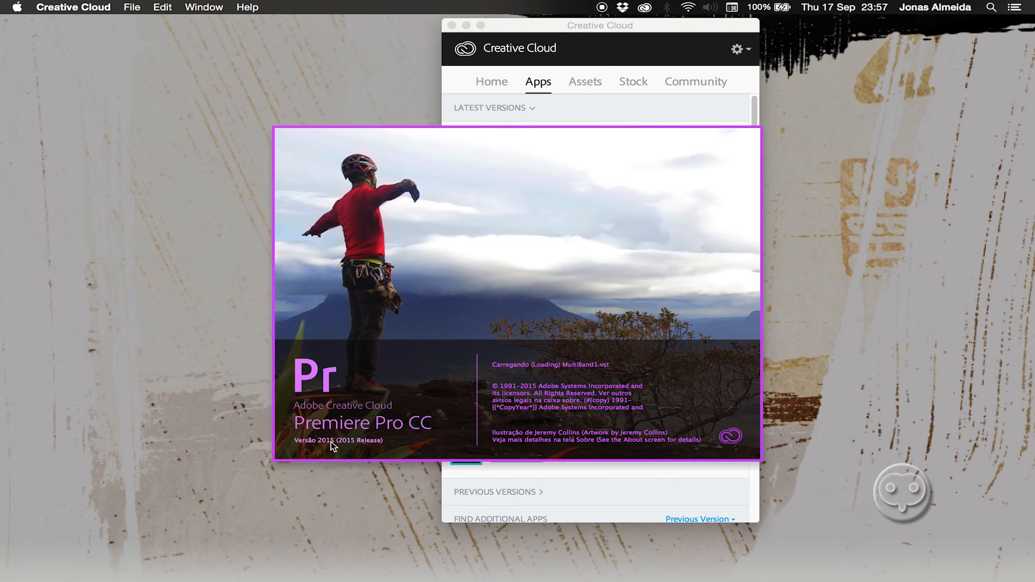
pyautogui.moveTo(478, 375)
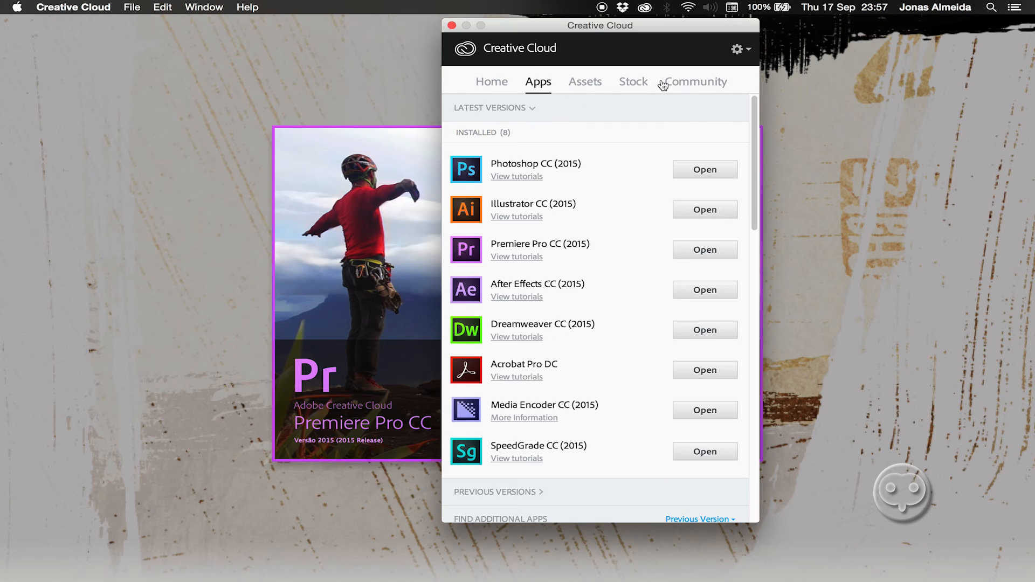
pyautogui.click(738, 48)
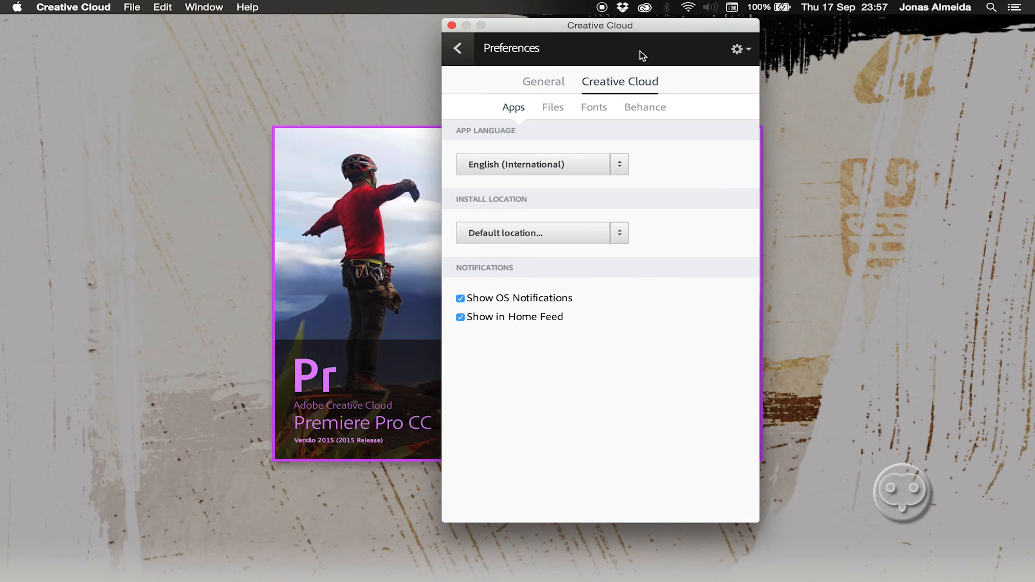
pyautogui.moveTo(507, 170)
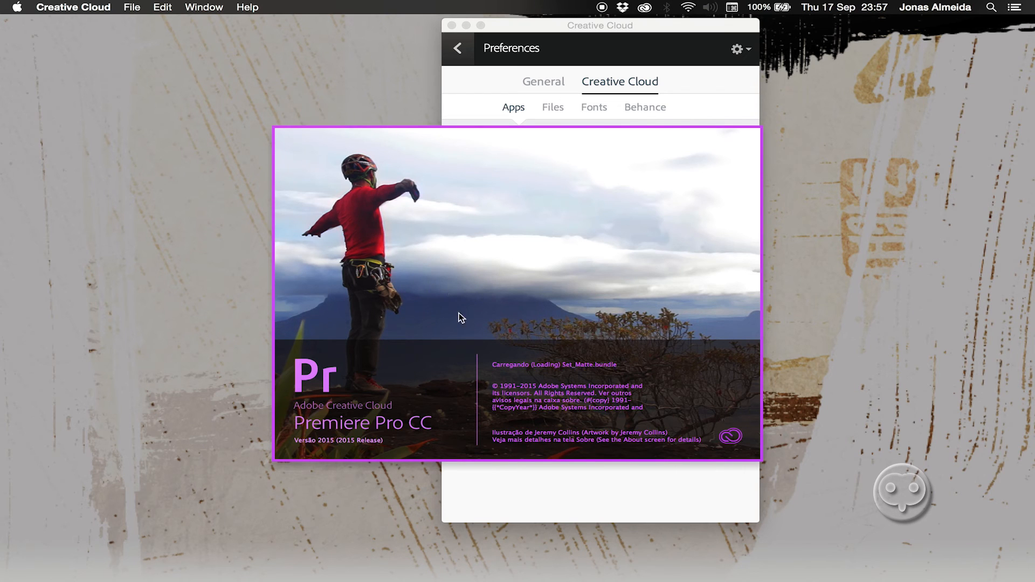
pyautogui.moveTo(558, 329)
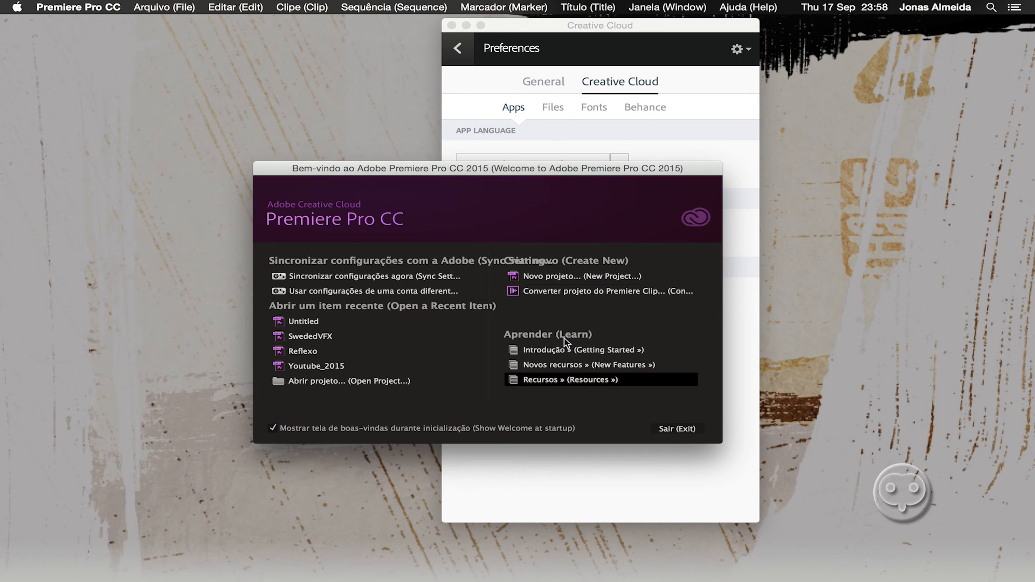
# Step: Open the recent Untitled project in the now bilingual Premiere Pro
pyautogui.click(678, 428)
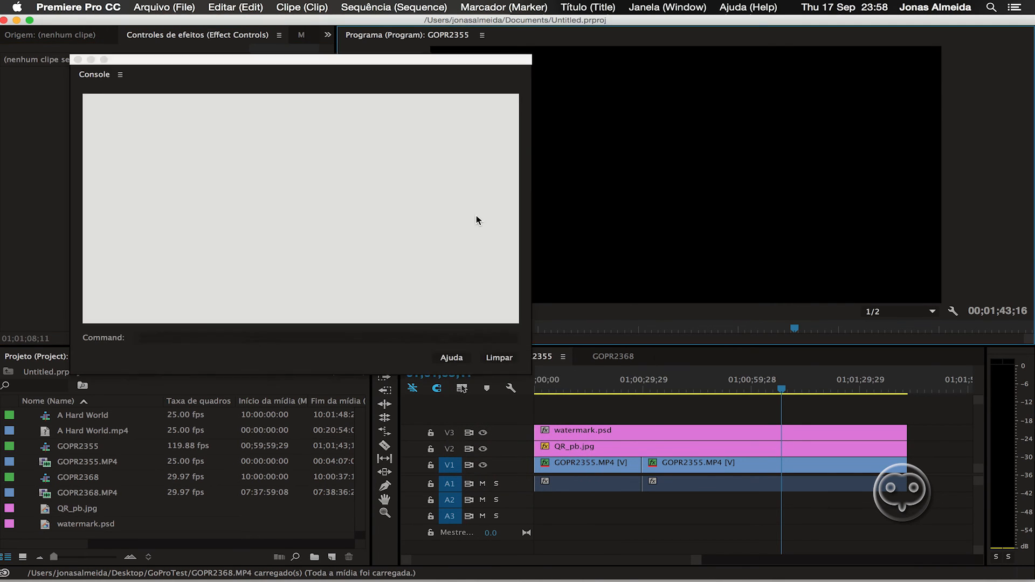
# Step: Verify ApplicationLanguage pt_BR and ApplicationLanguageBilingual true in Debug Database View, then close the Console
pyautogui.click(120, 74)
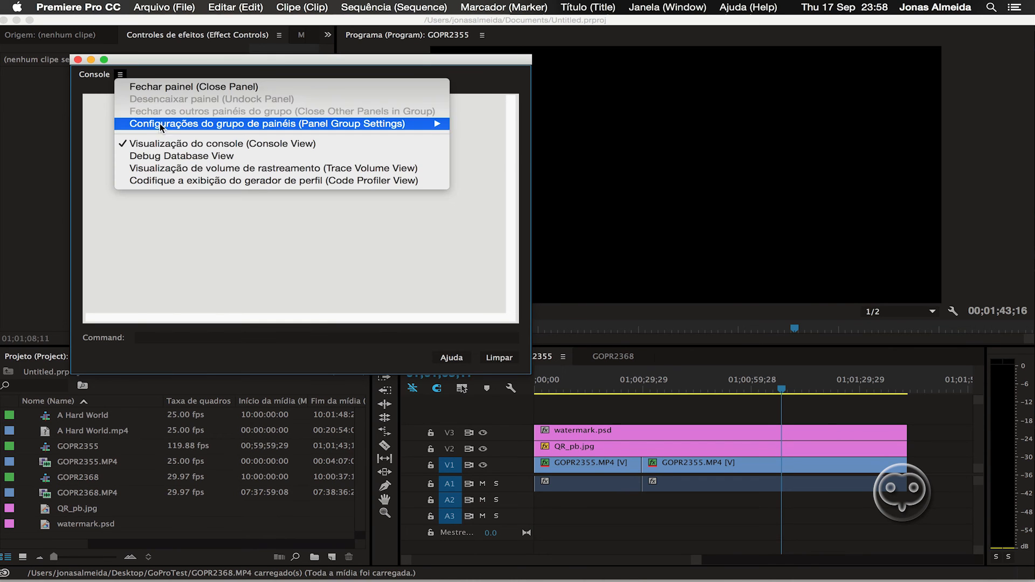
pyautogui.click(181, 155)
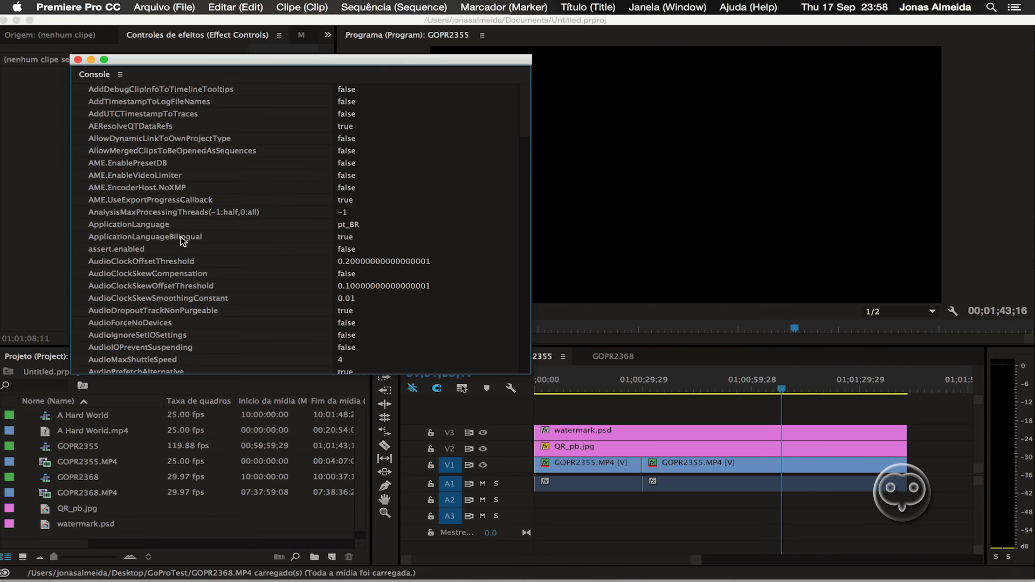
pyautogui.doubleClick(345, 237)
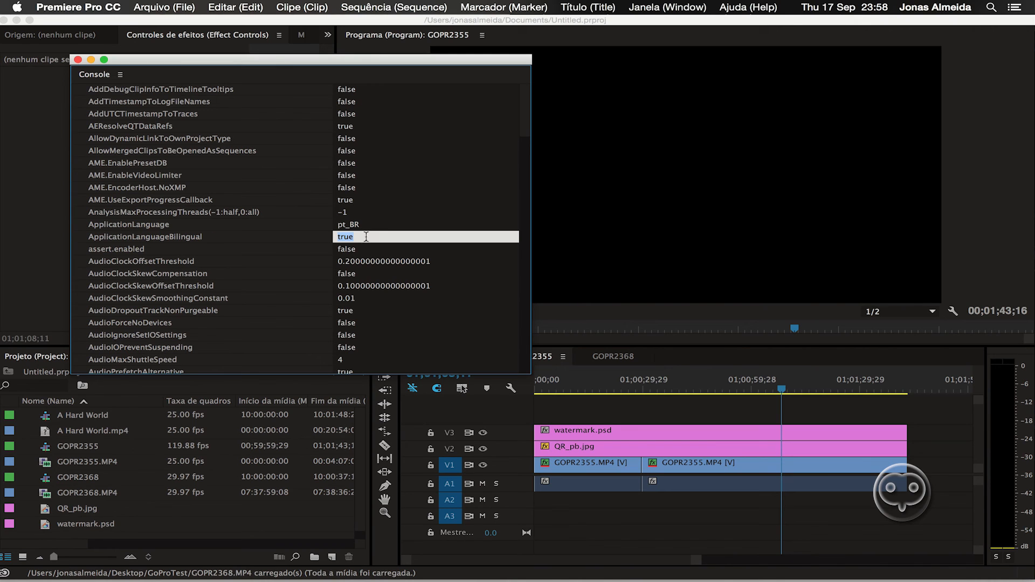
pyautogui.click(77, 60)
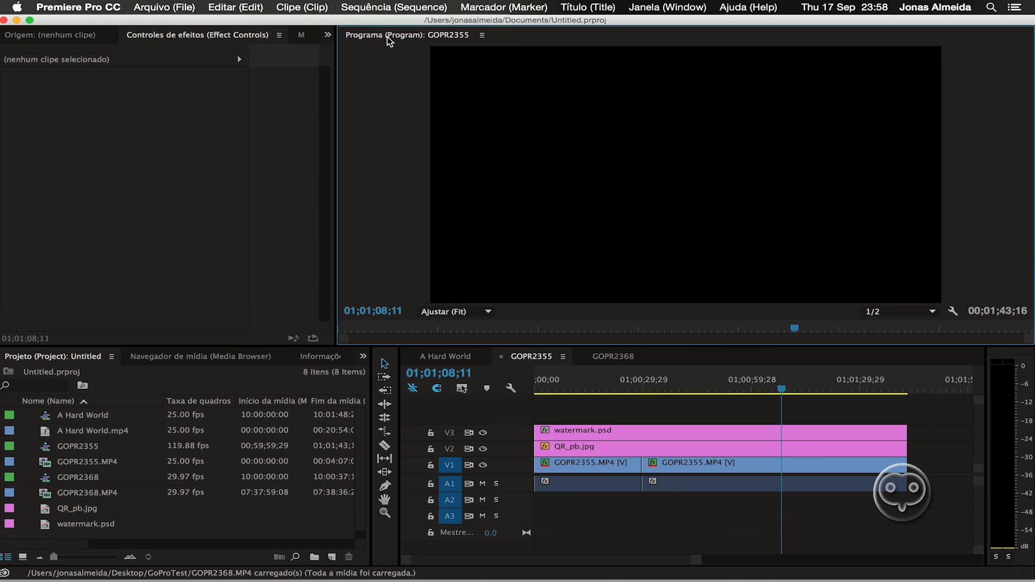
pyautogui.moveTo(375, 199)
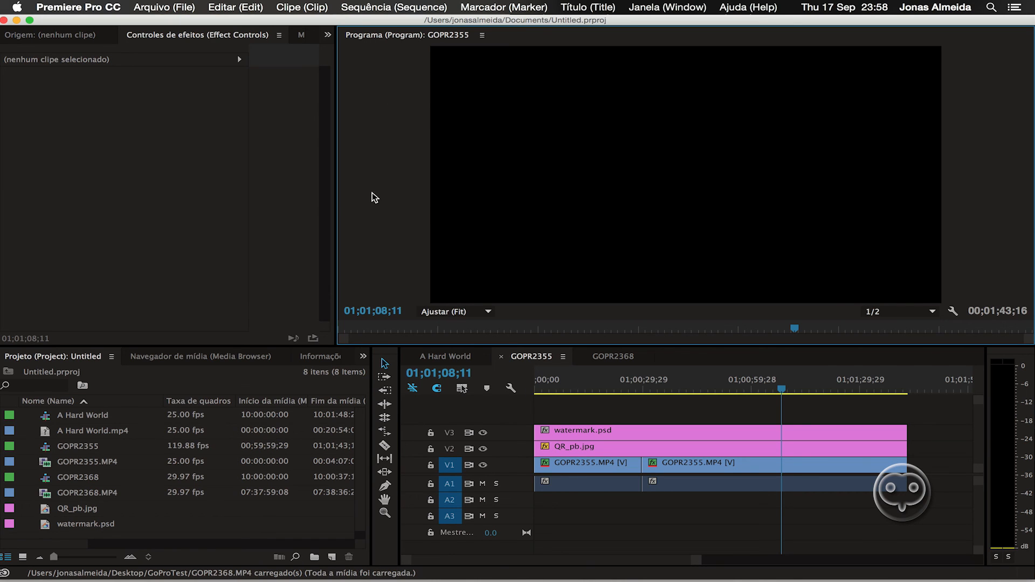
pyautogui.moveTo(406, 236)
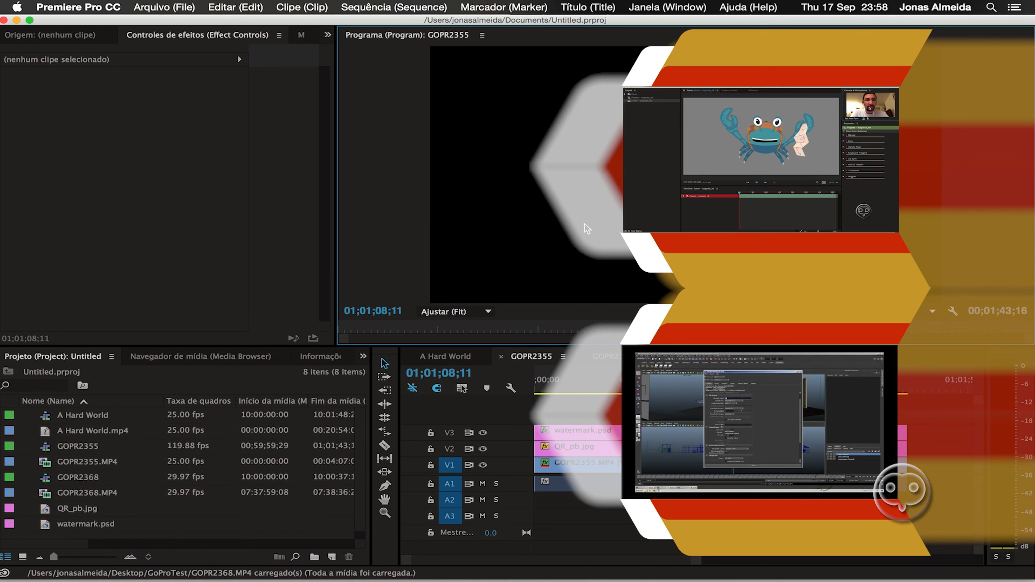
pyautogui.moveTo(612, 243)
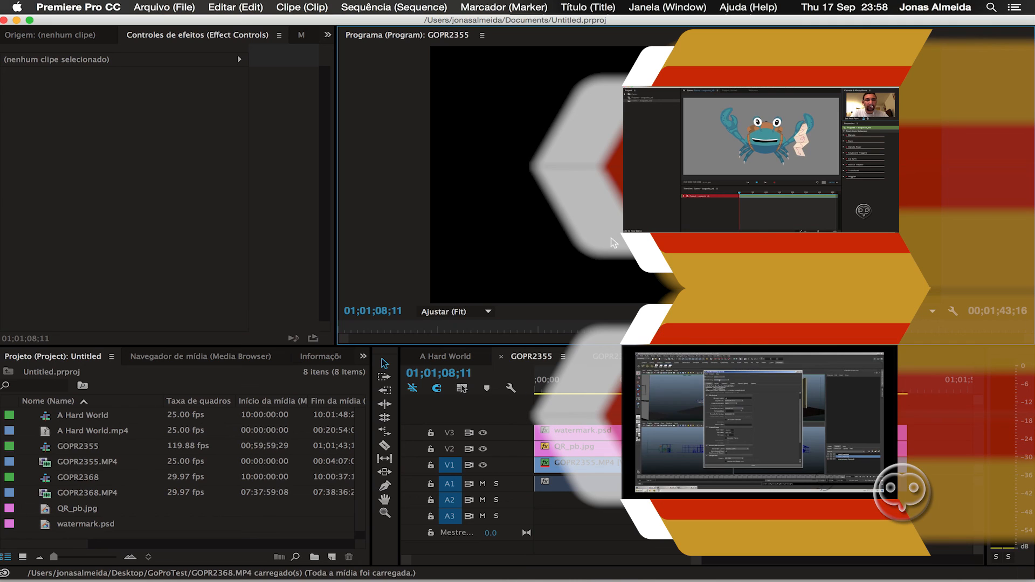